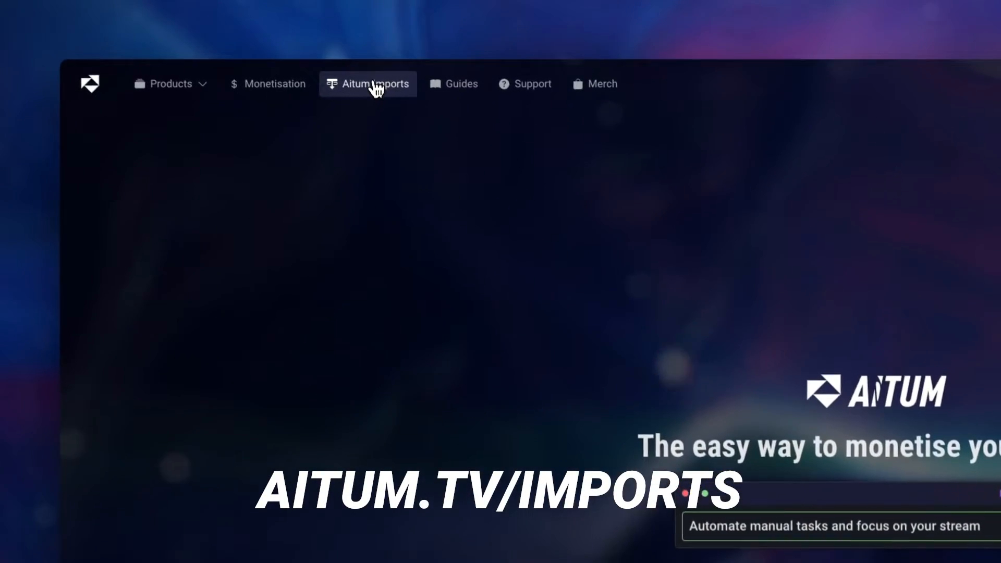
- On the Aitum Imports page, download the 3 Minutes Ad Timer import
{"action": "left_click", "coordinate": [367, 83]}
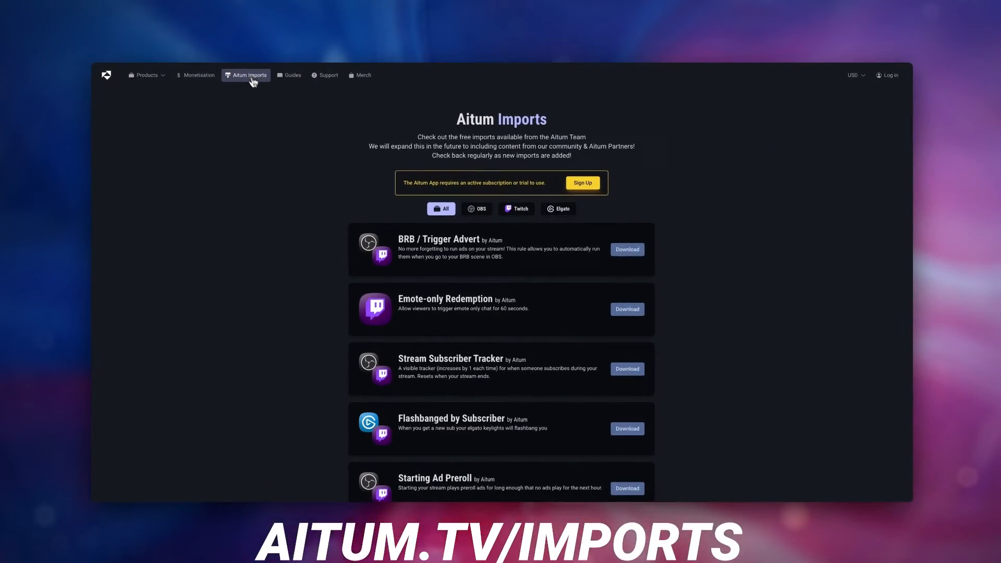
{"action": "scroll", "scroll_direction": "down", "scroll_amount": 3}
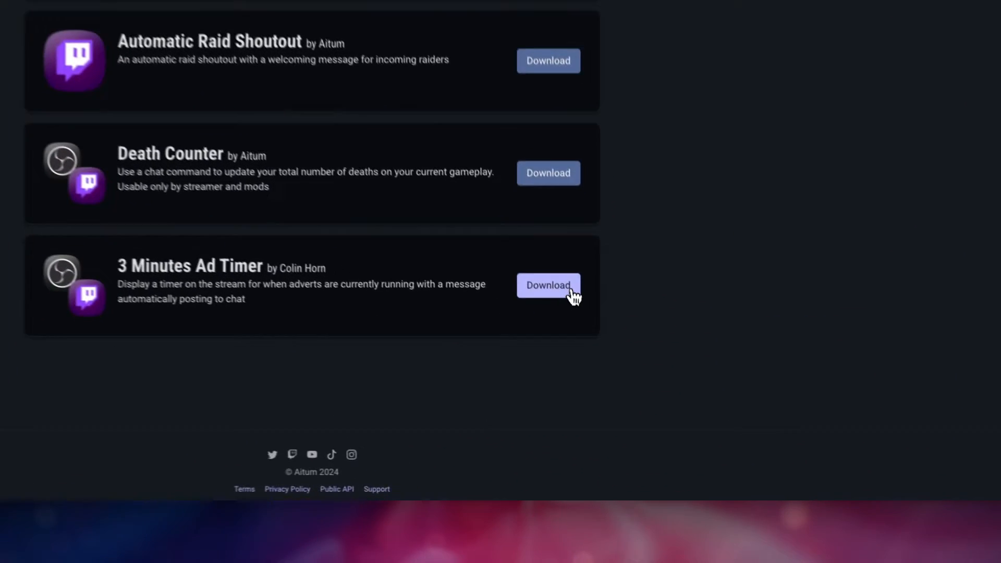
{"action": "left_click", "coordinate": [547, 286]}
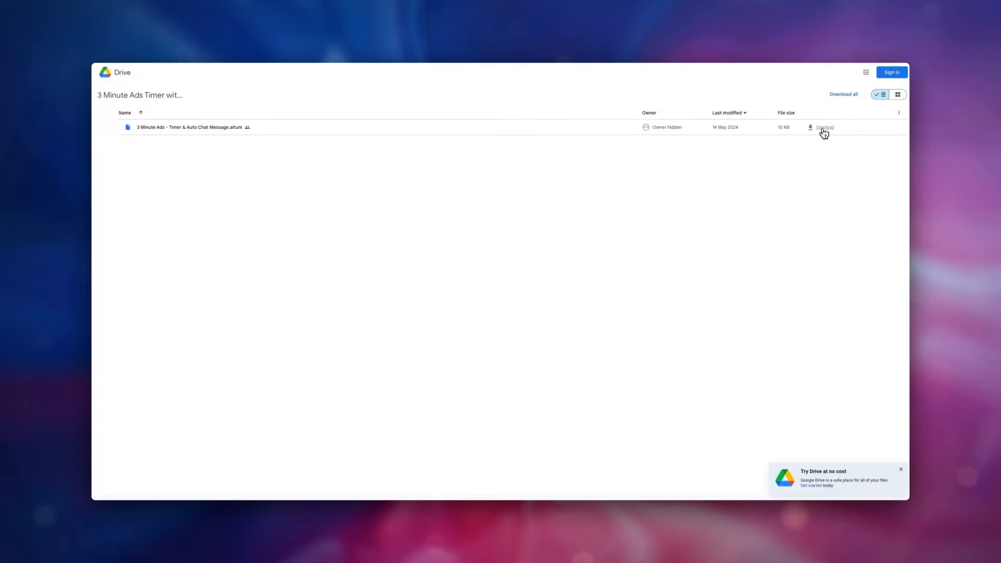
- Download the 3 Minute Ads .aitum rule file from the shared Drive folder
{"action": "left_click", "coordinate": [825, 127]}
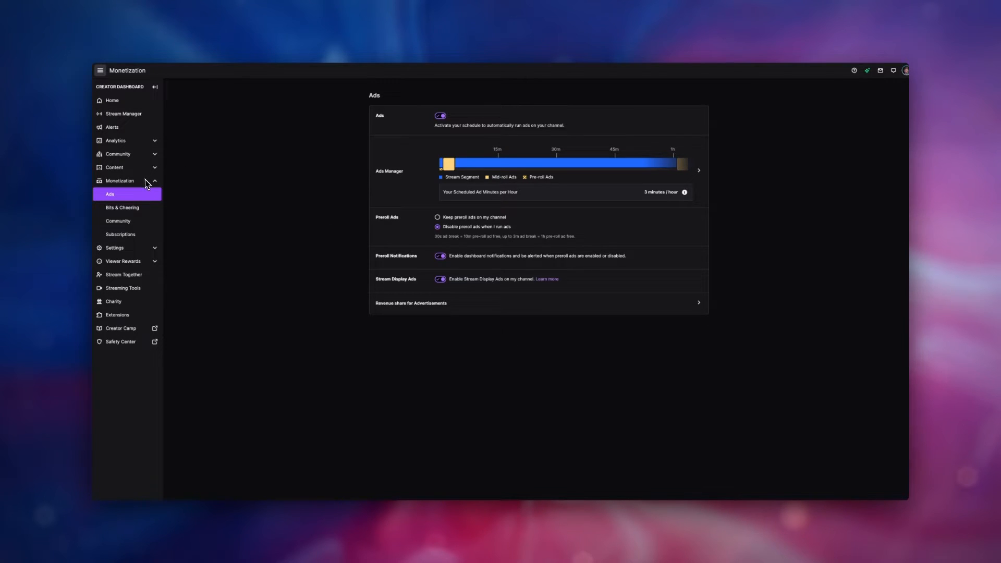
{"action": "mouse_move", "coordinate": [152, 205]}
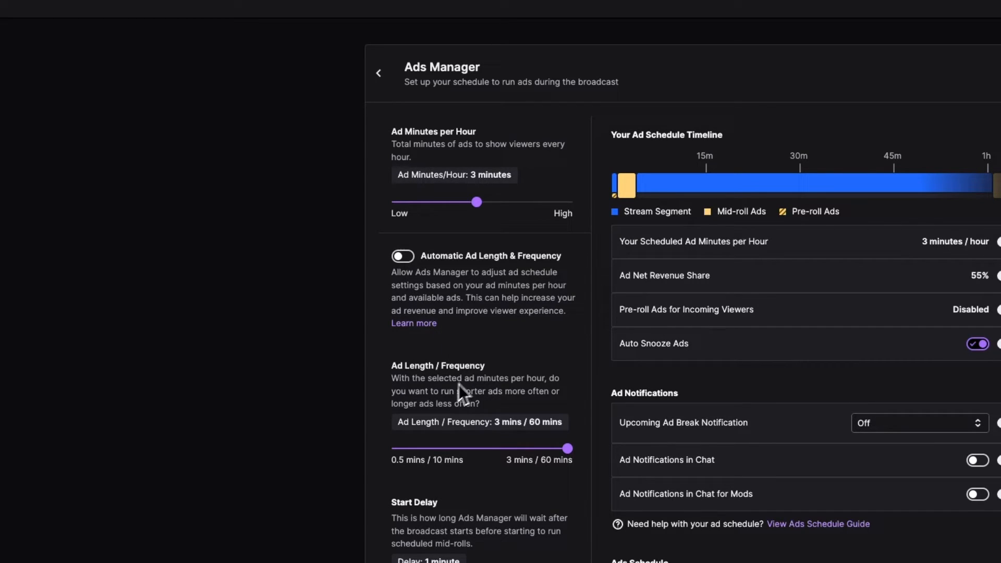
{"action": "mouse_move", "coordinate": [432, 416]}
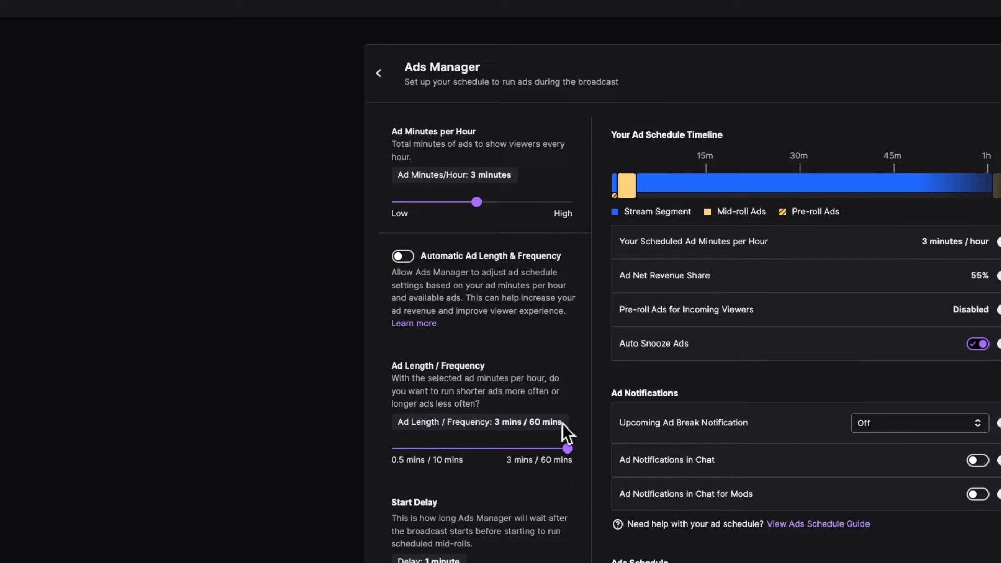
- Scroll through the Ads Manager's Ad Length/Frequency and Start Delay settings
{"action": "scroll", "scroll_direction": "down", "scroll_amount": 3}
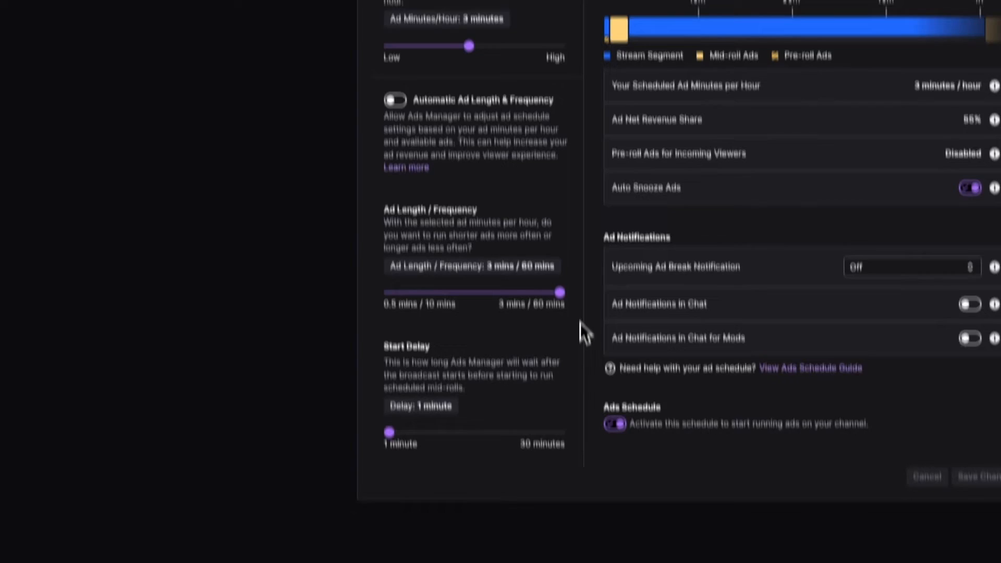
{"action": "scroll", "scroll_direction": "down", "scroll_amount": 3}
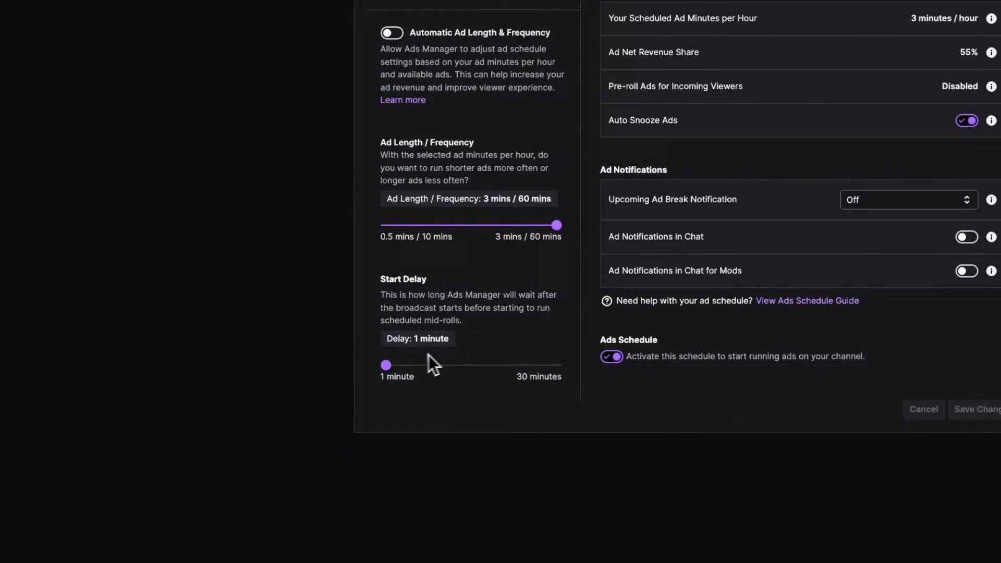
{"action": "mouse_move", "coordinate": [453, 364]}
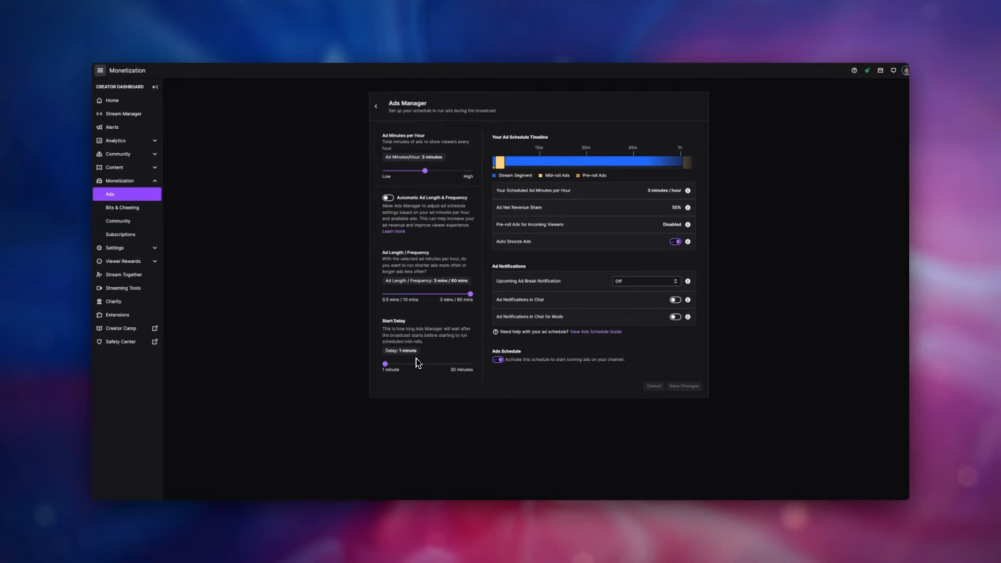
{"action": "mouse_move", "coordinate": [8, 469]}
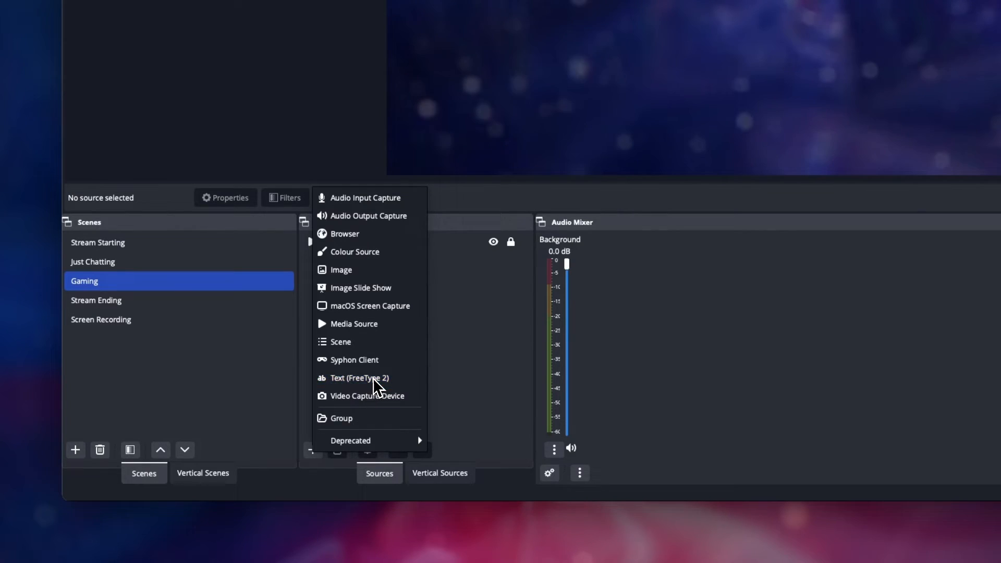
- Add an 'Ad - Label' text source reading 'Ads:' at the Gaming scene's top-left
{"action": "left_click", "coordinate": [359, 378]}
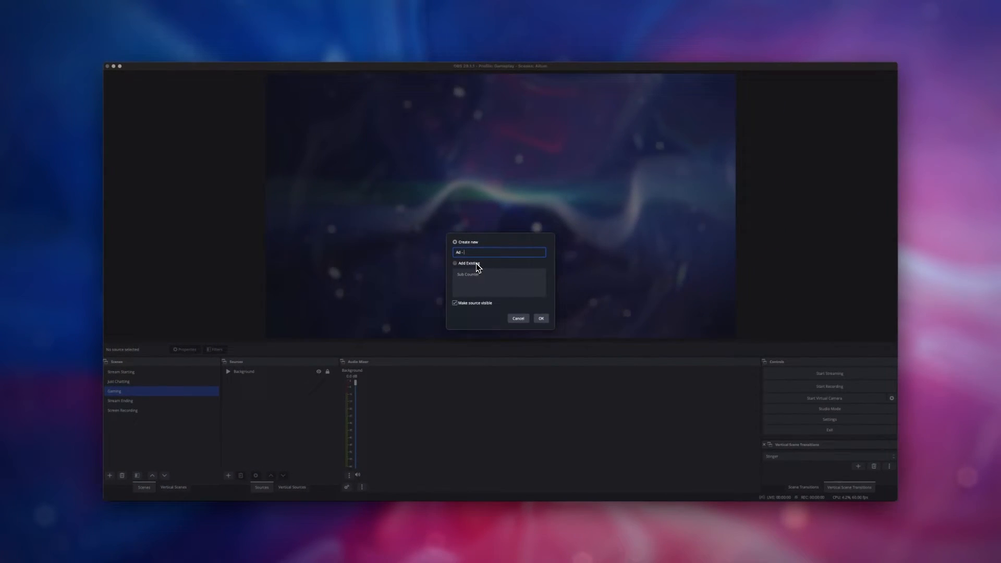
{"action": "left_click", "coordinate": [540, 319]}
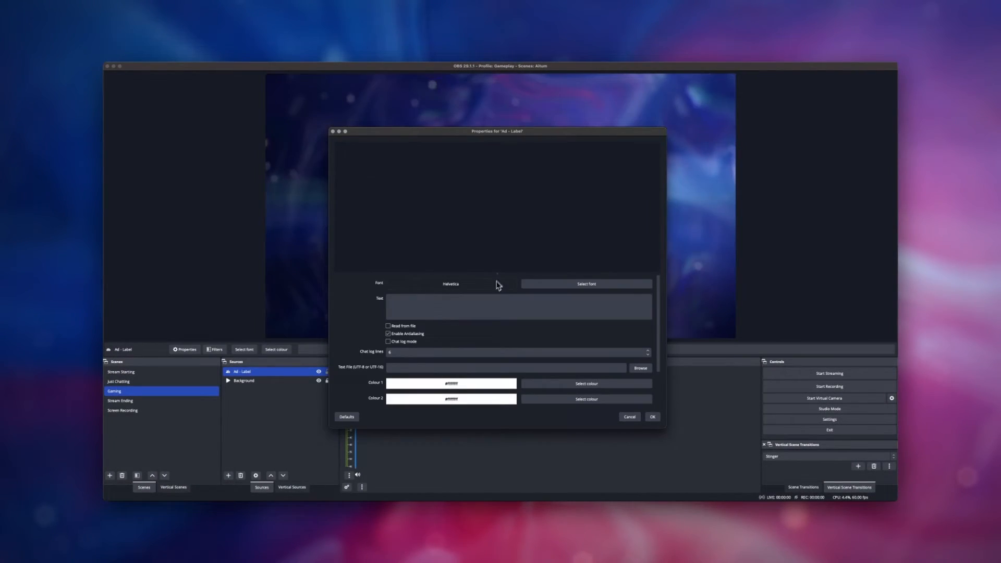
{"action": "type", "text": "Ads:"}
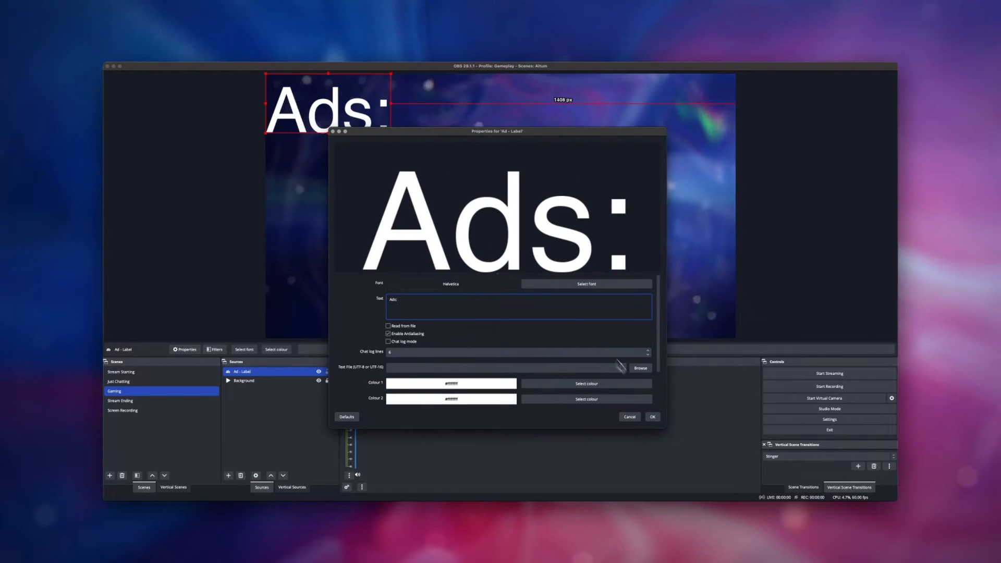
{"action": "left_click", "coordinate": [652, 416]}
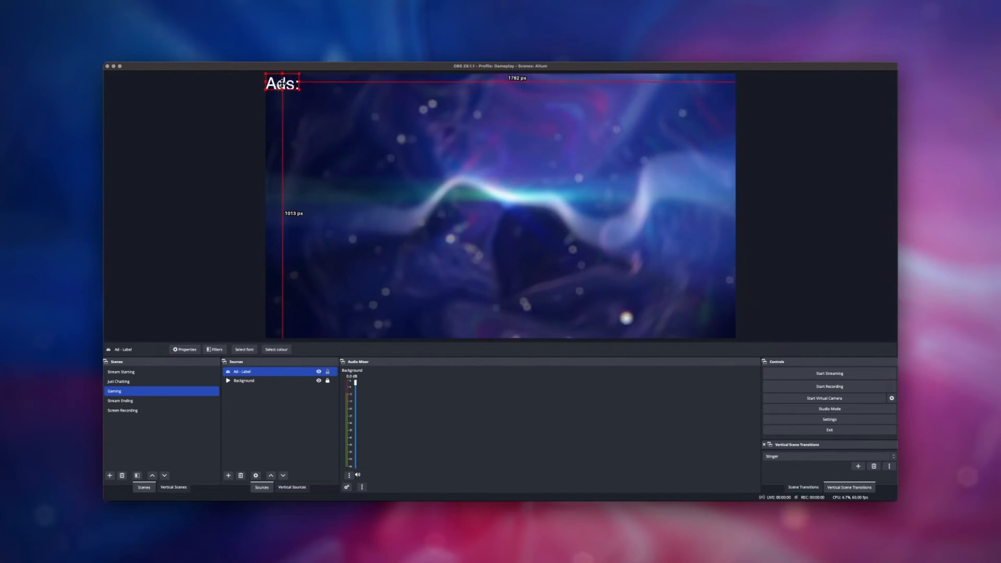
{"action": "left_click", "coordinate": [228, 475]}
{"action": "type", "text": "Ad - T"}
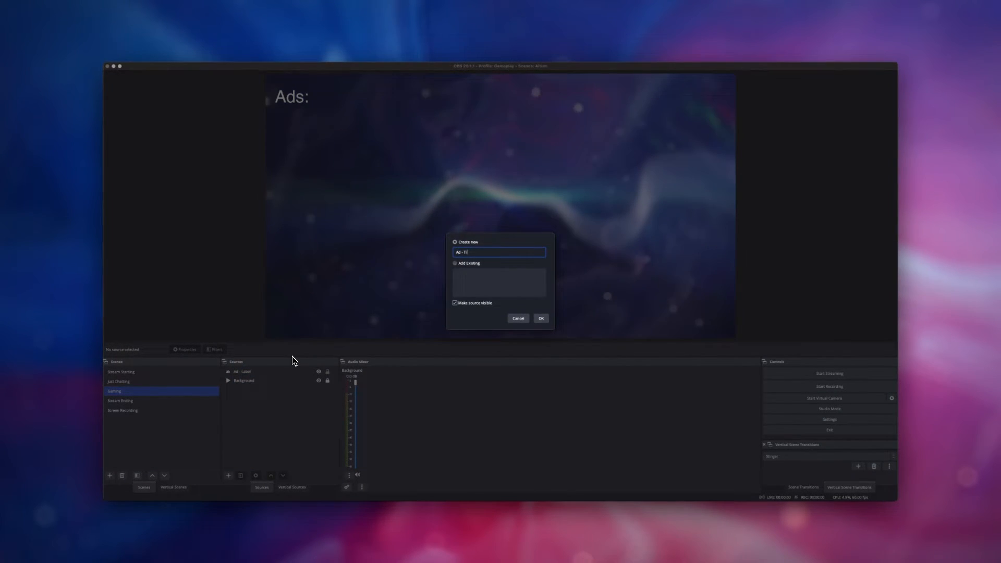
- Create the timer browser source at 180 by 80 with its custom CSS kept
{"action": "left_click", "coordinate": [540, 318]}
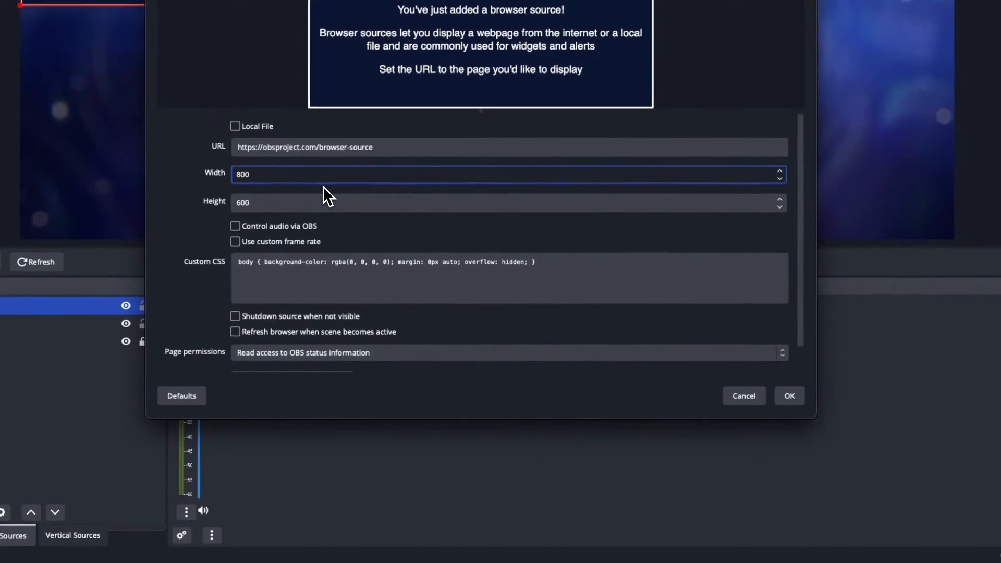
{"action": "type", "text": "180"}
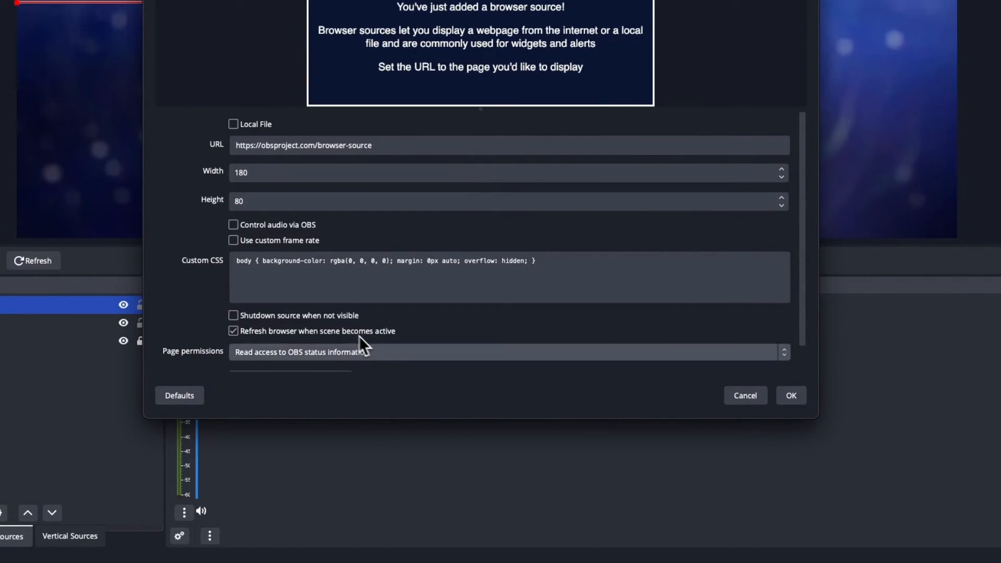
{"action": "left_click", "coordinate": [791, 395]}
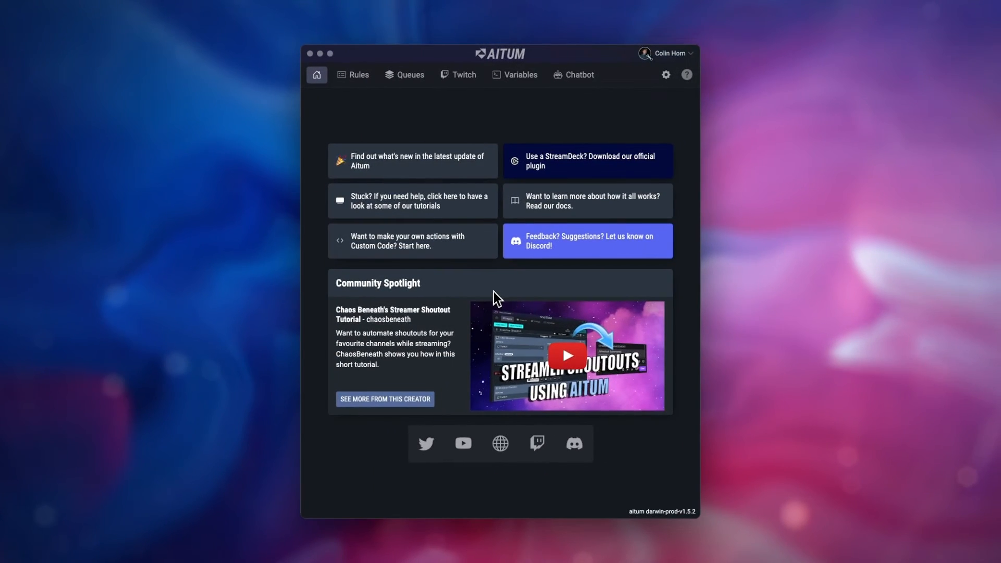
- From the Rules tab, start an import via IMPORT/EXPORT BETA
{"action": "left_click", "coordinate": [353, 75]}
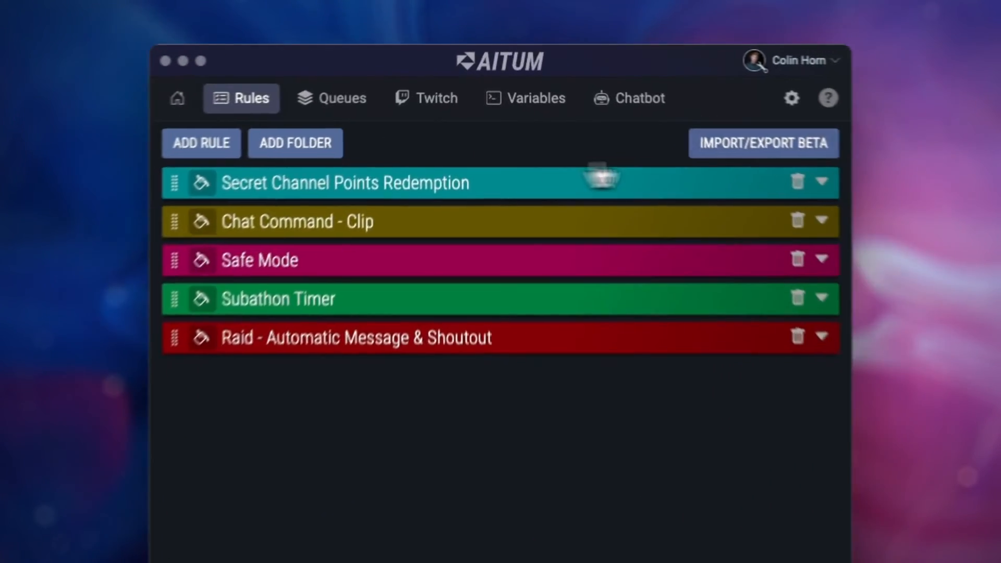
{"action": "left_click", "coordinate": [763, 143]}
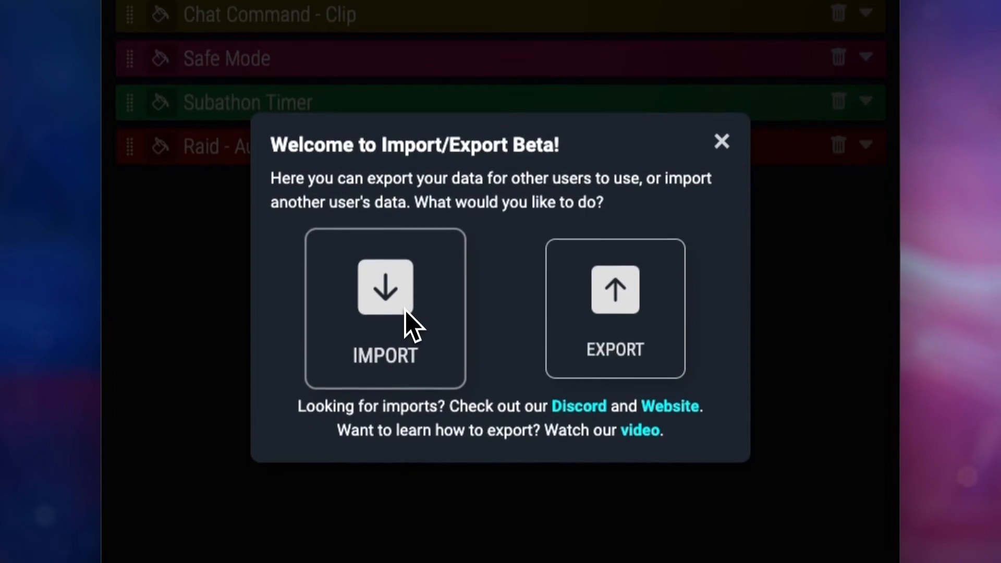
{"action": "left_click", "coordinate": [384, 310]}
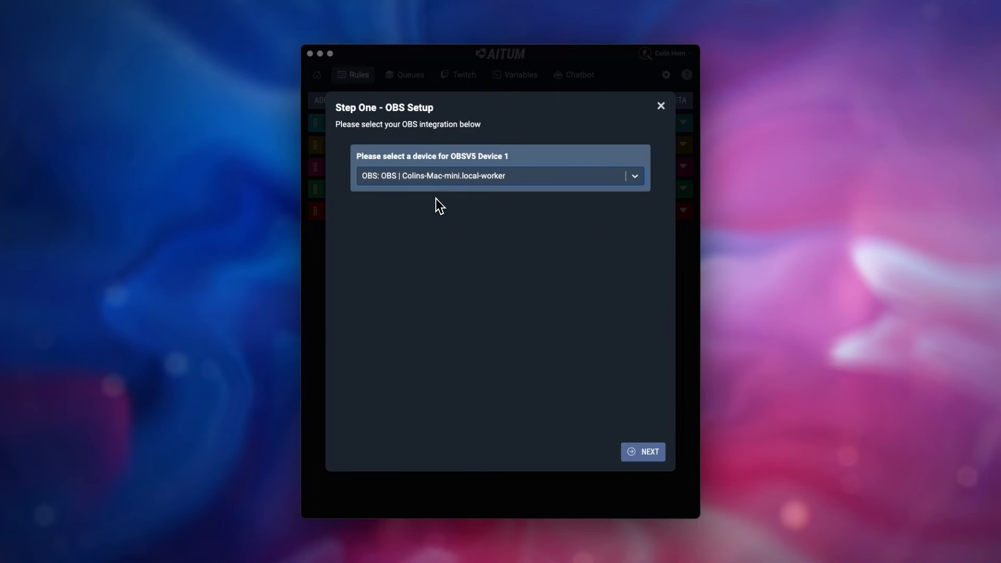
- Assign Ad - Label as the label source and Ad - Timer to both timer slots
{"action": "left_click", "coordinate": [643, 452]}
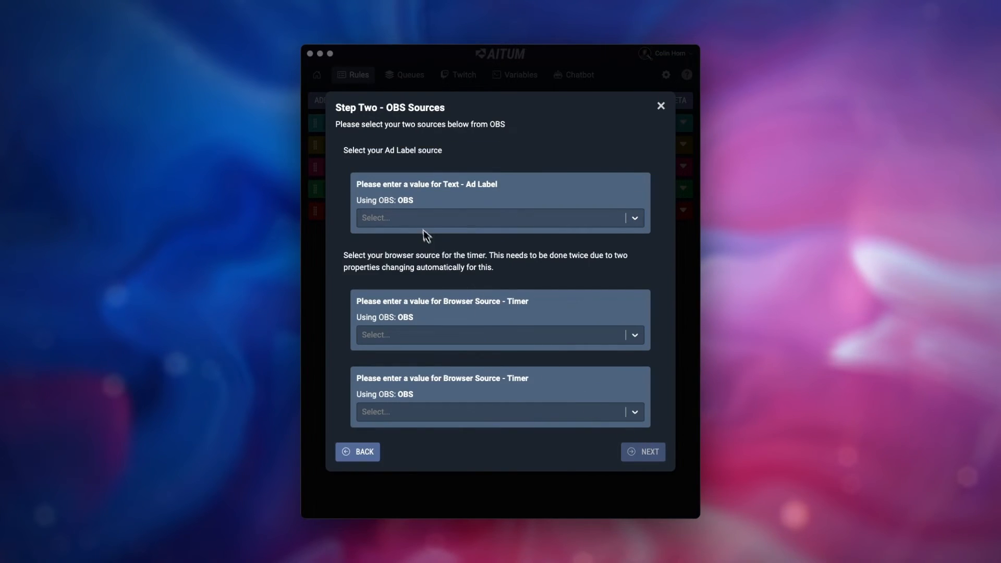
{"action": "left_click", "coordinate": [500, 218]}
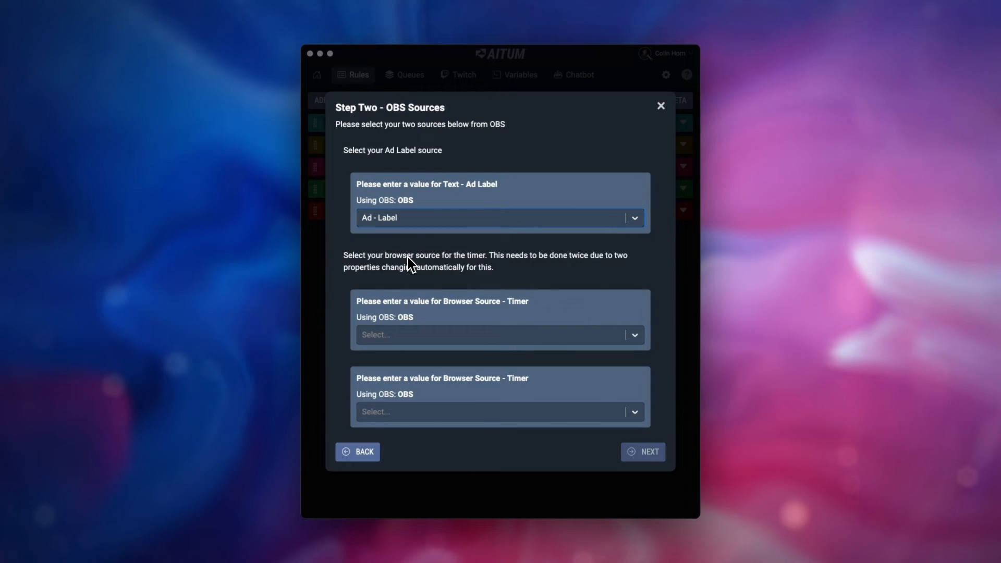
{"action": "type", "text": "ad"}
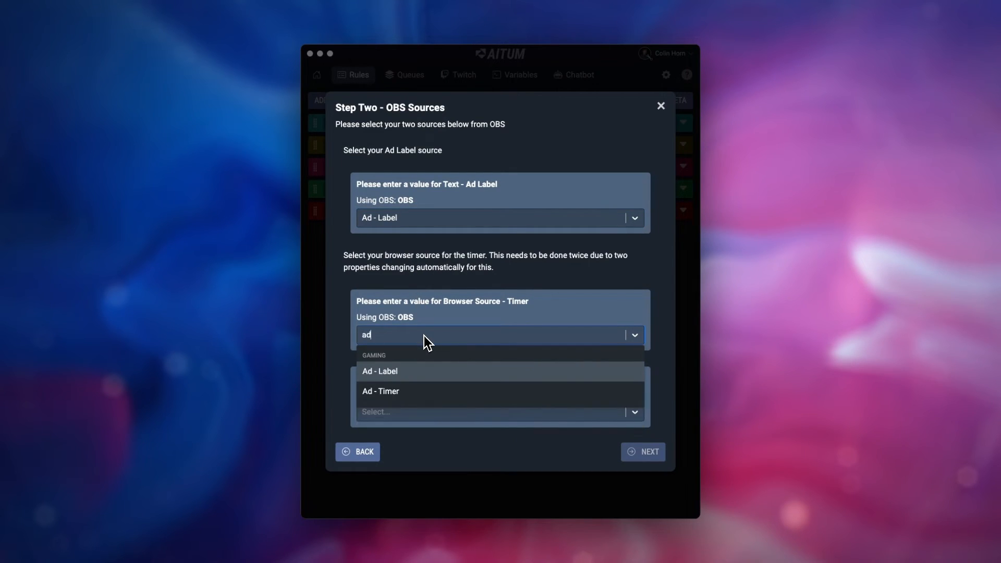
{"action": "left_click", "coordinate": [381, 392]}
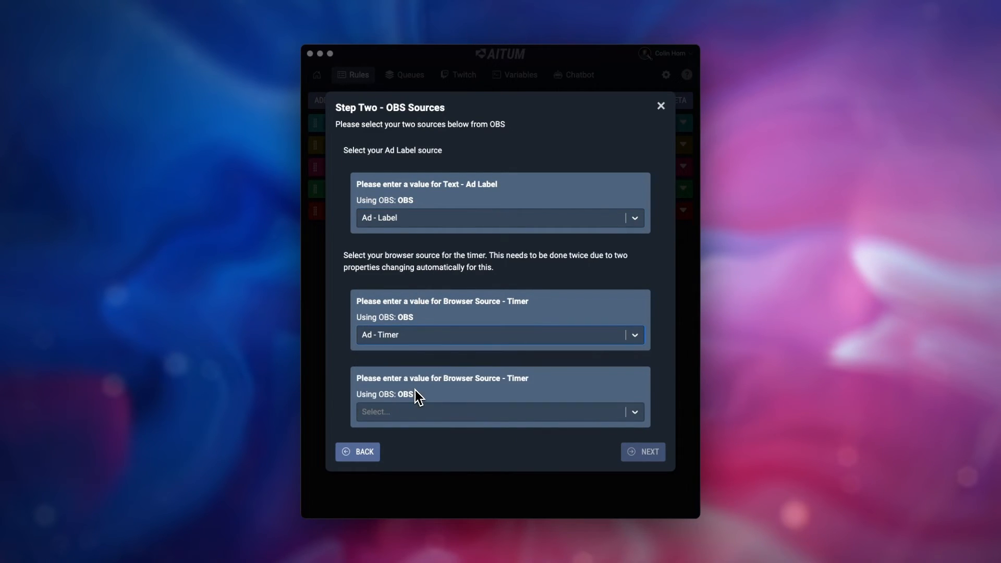
{"action": "type", "text": "ad"}
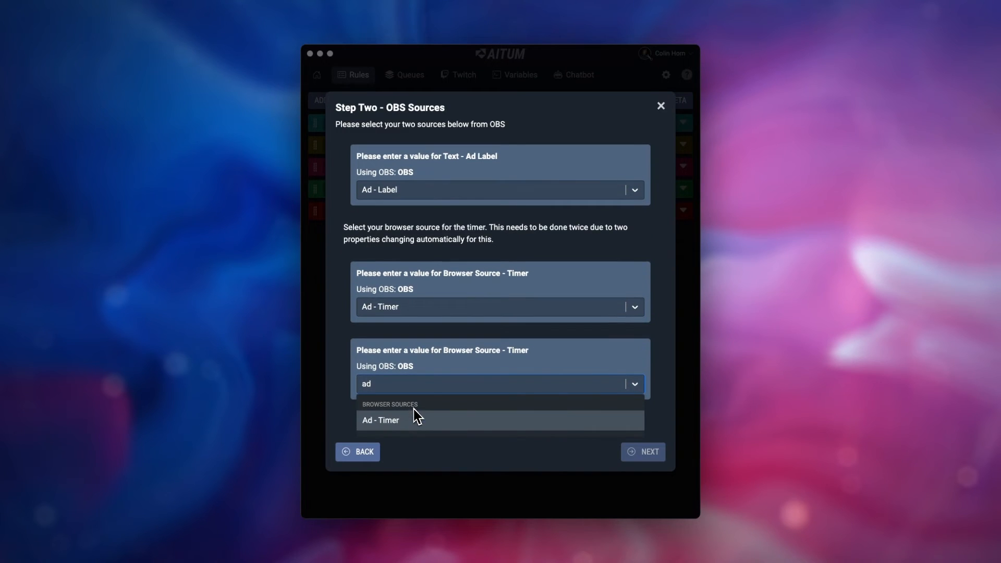
{"action": "left_click", "coordinate": [381, 420]}
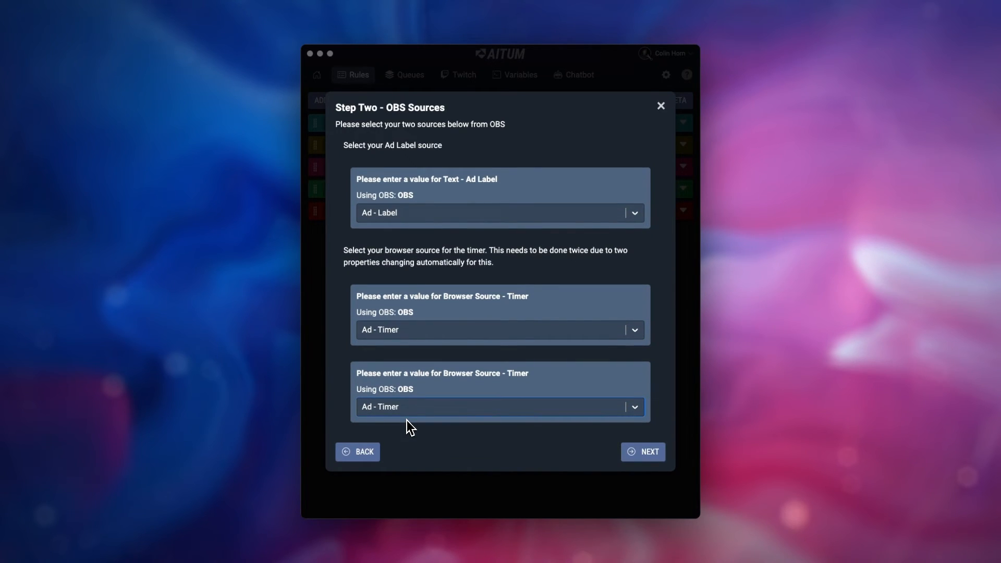
{"action": "mouse_move", "coordinate": [535, 460]}
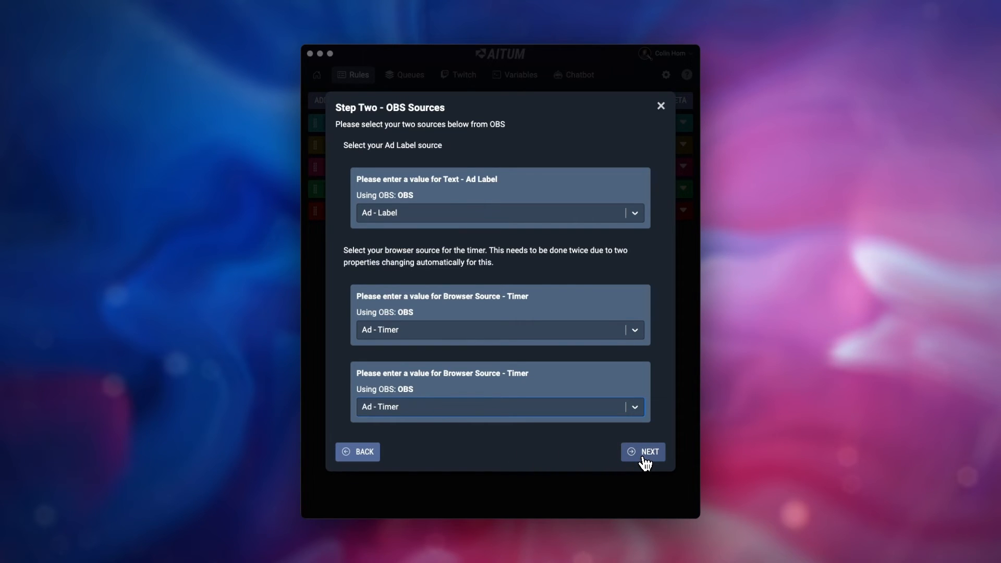
{"action": "left_click", "coordinate": [643, 452]}
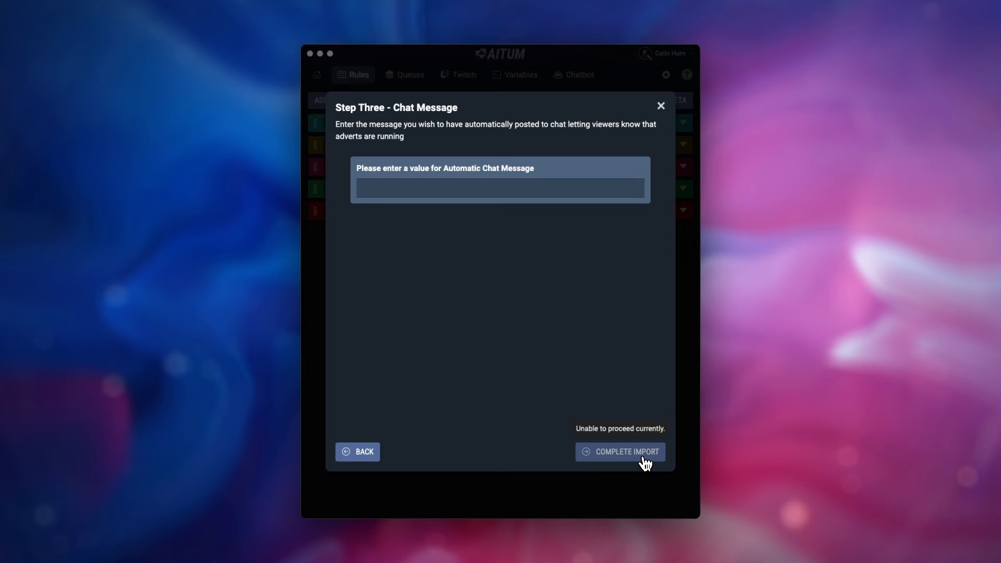
- Set the chat message 'Adverts are currently running, subscribe to the channel for no interruptions!' and complete import
{"action": "type", "text": "Adverts are currently running, subscribe to the channel for no interruptions"}
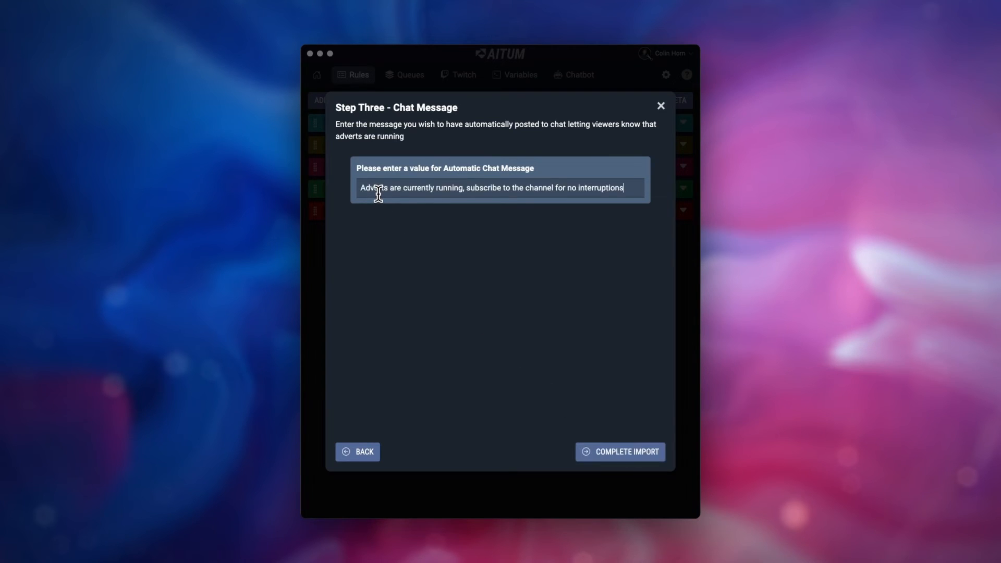
{"action": "type", "text": "!"}
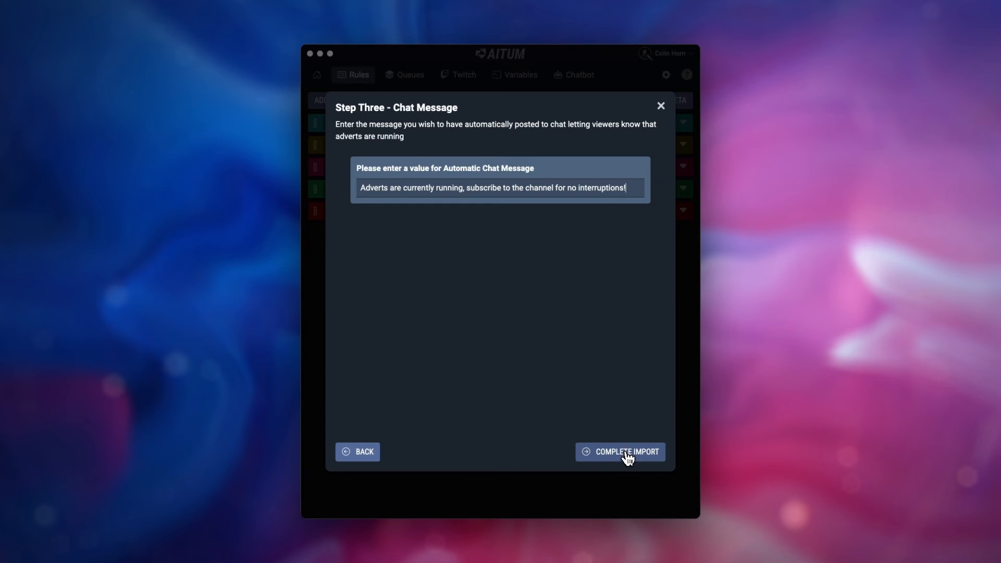
{"action": "left_click", "coordinate": [620, 451]}
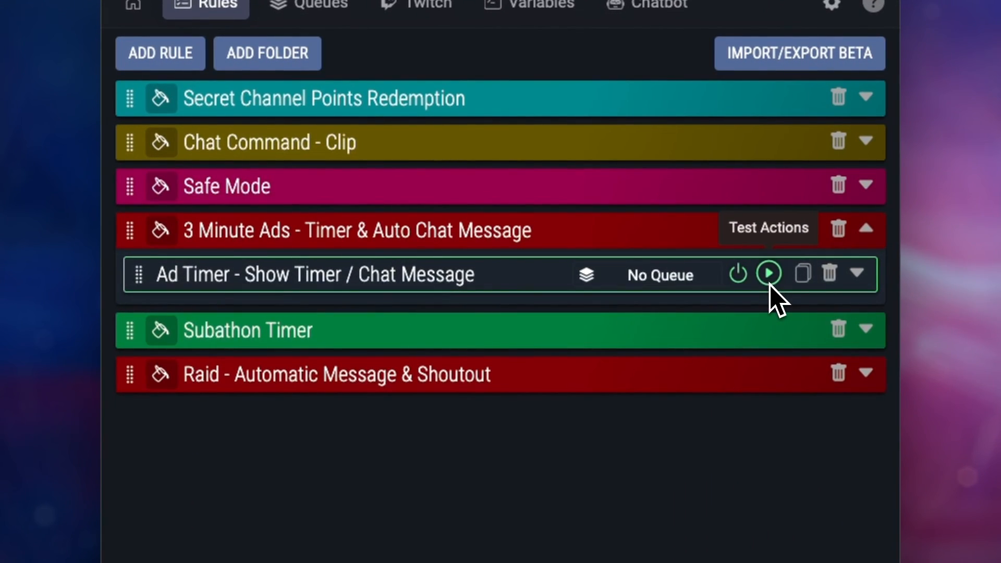
- Test the 3 Minute Ads rule's actions so OBS shows the 'Ads: 02:58' countdown
{"action": "left_click", "coordinate": [769, 274]}
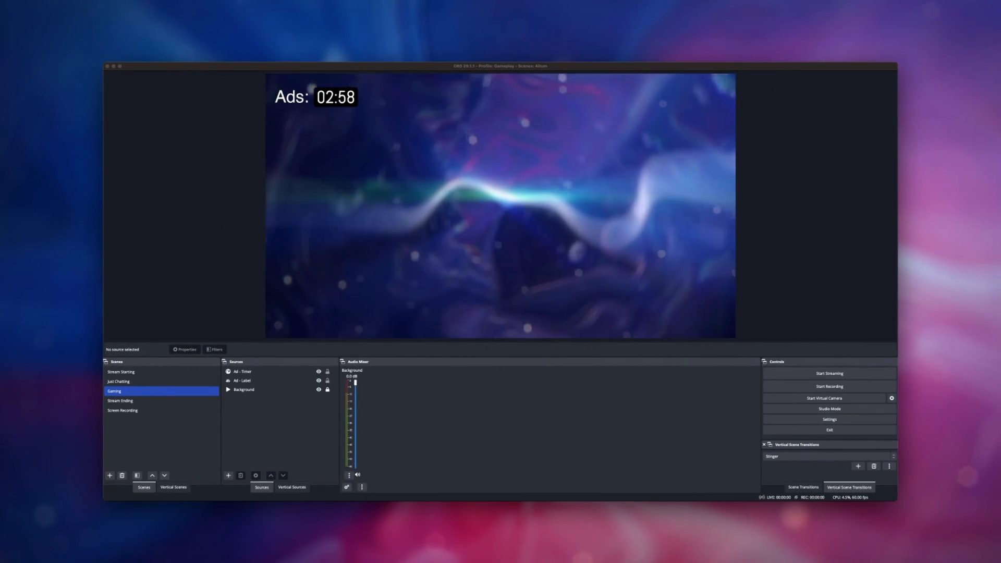